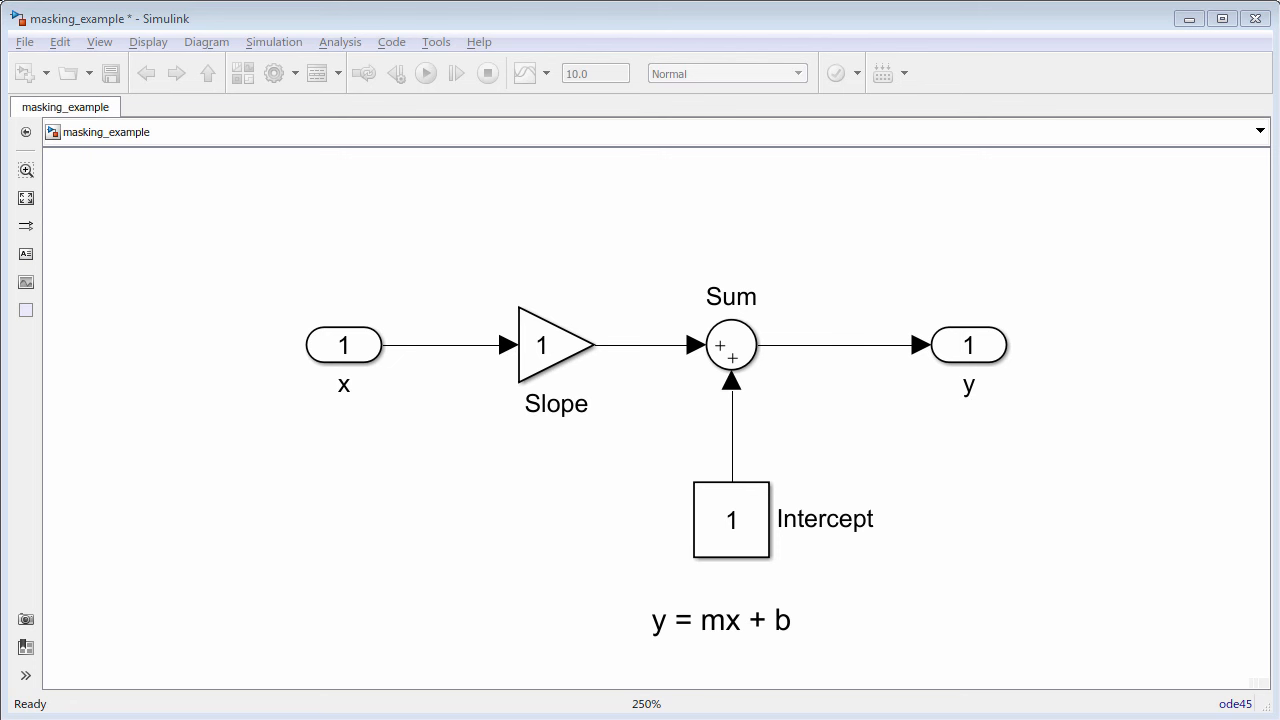
- Give the Slope gain block a Gain of 50 and confirm it
{"action": "left_click", "coordinate": [556, 344]}
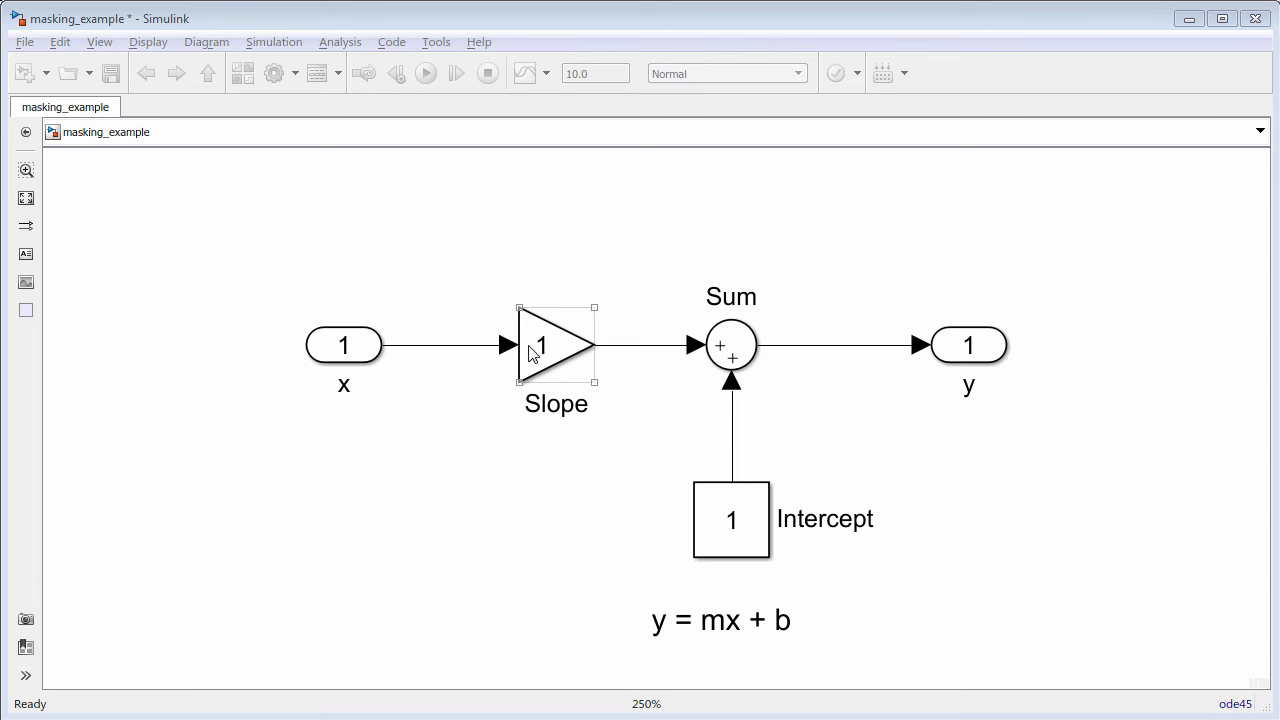
{"action": "double_click", "coordinate": [556, 344]}
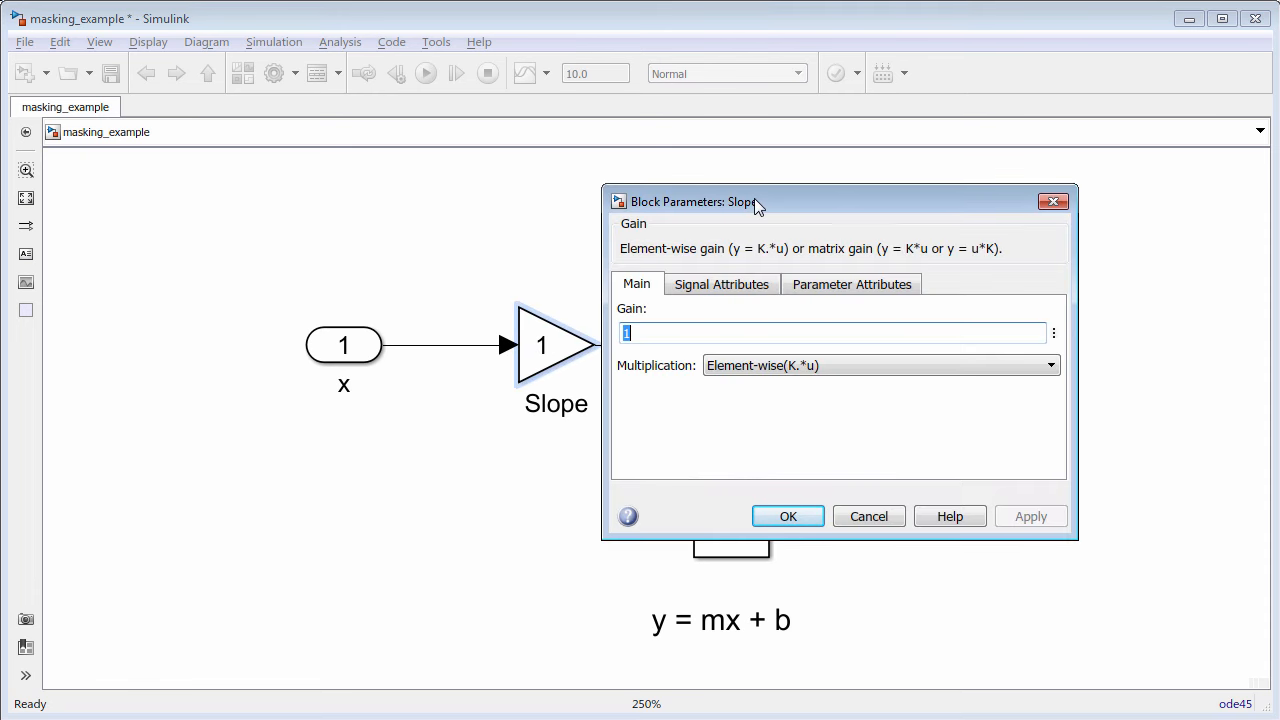
{"action": "type", "text": "50"}
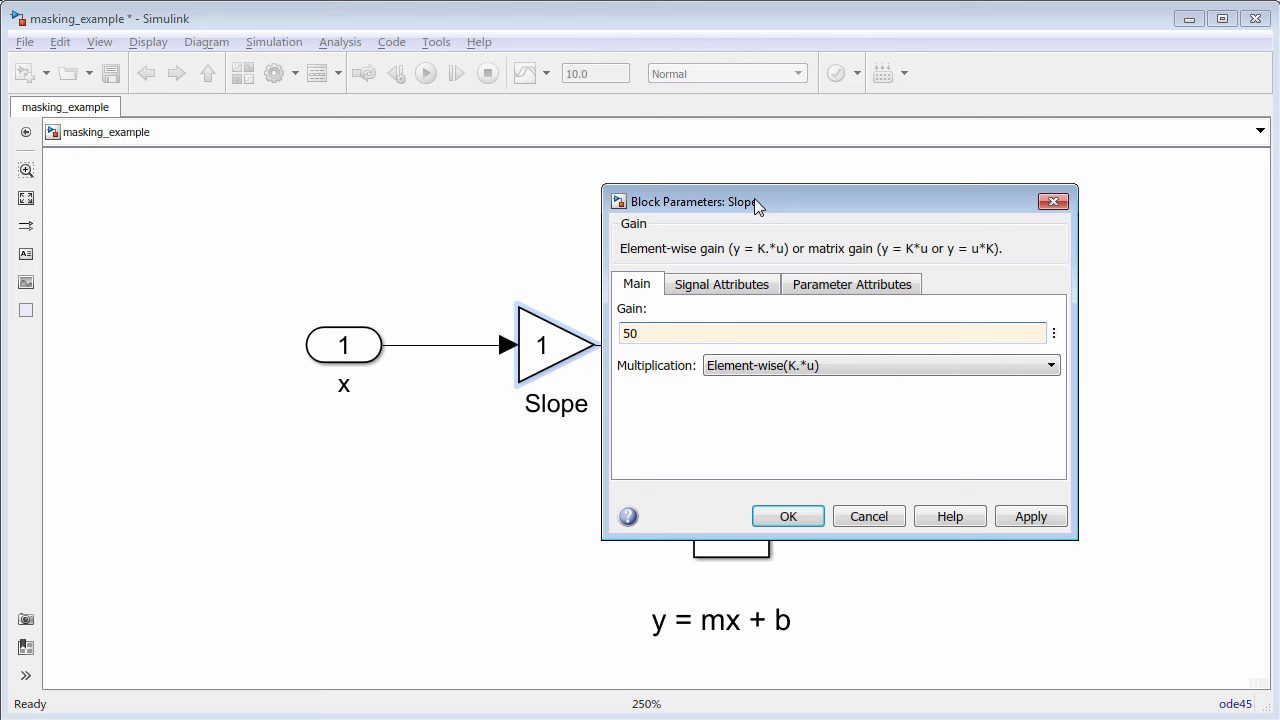
{"action": "left_click", "coordinate": [1032, 516]}
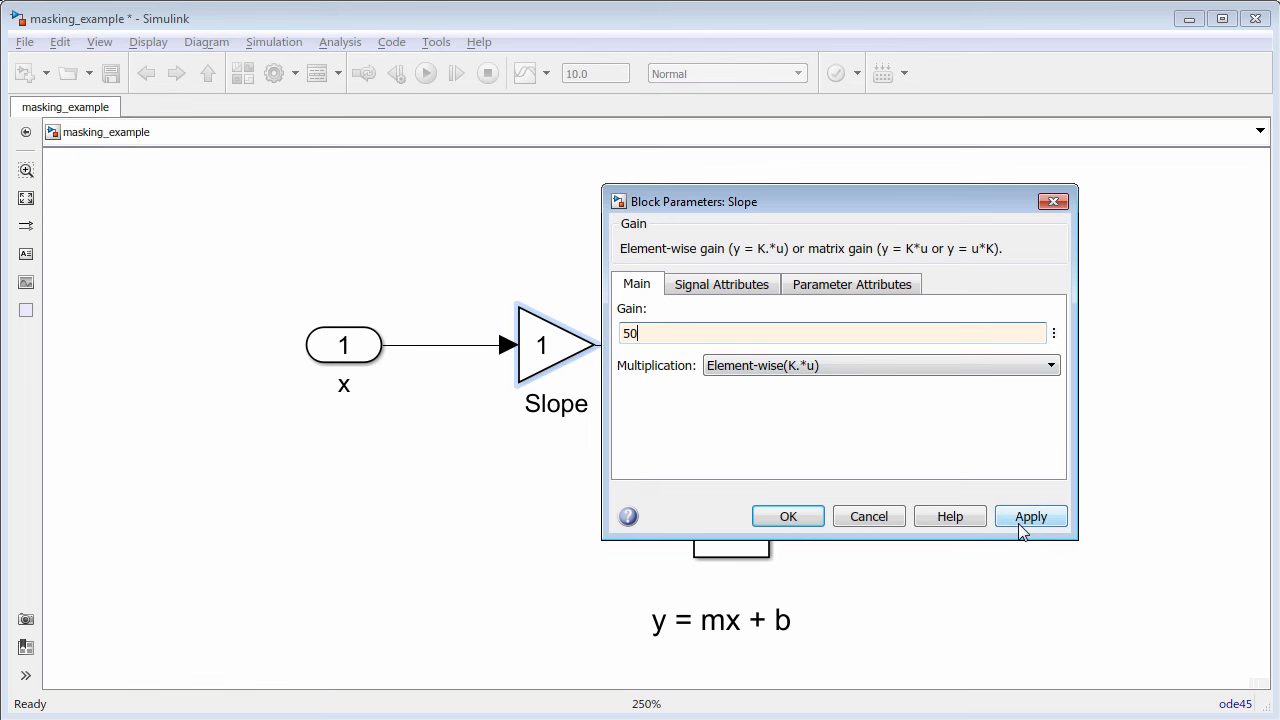
{"action": "left_click", "coordinate": [1030, 516]}
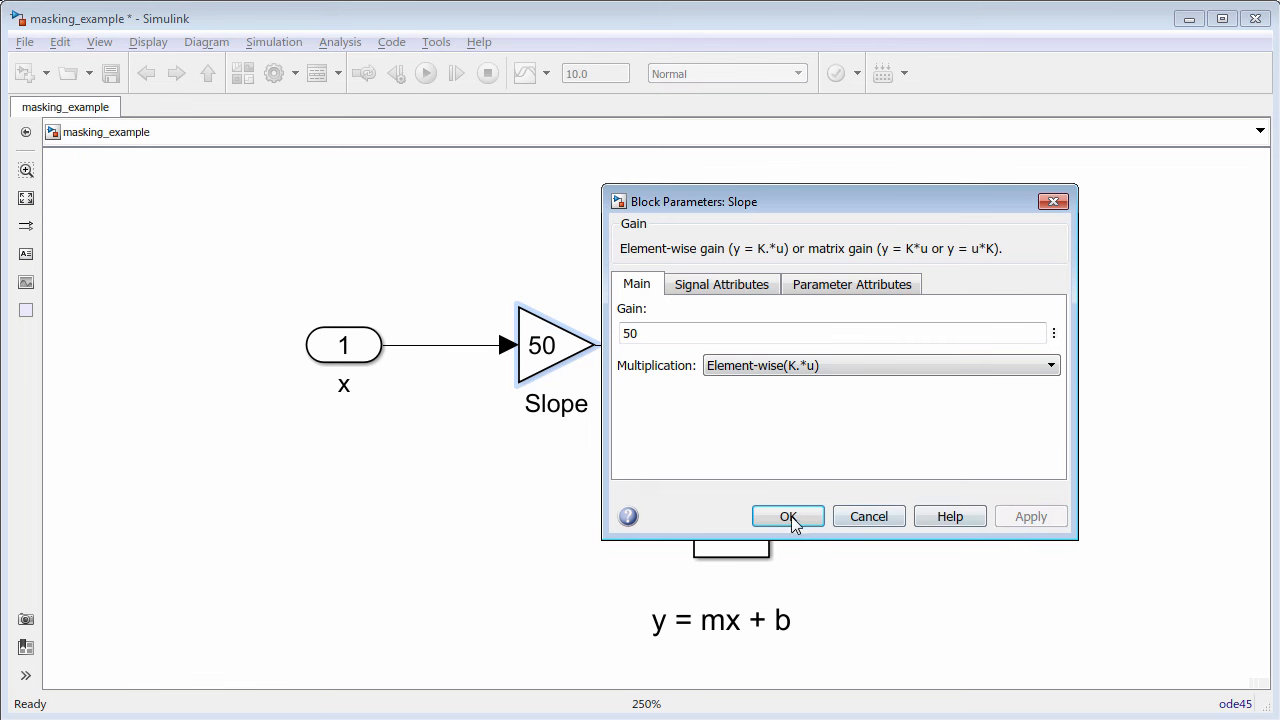
{"action": "left_click", "coordinate": [788, 516]}
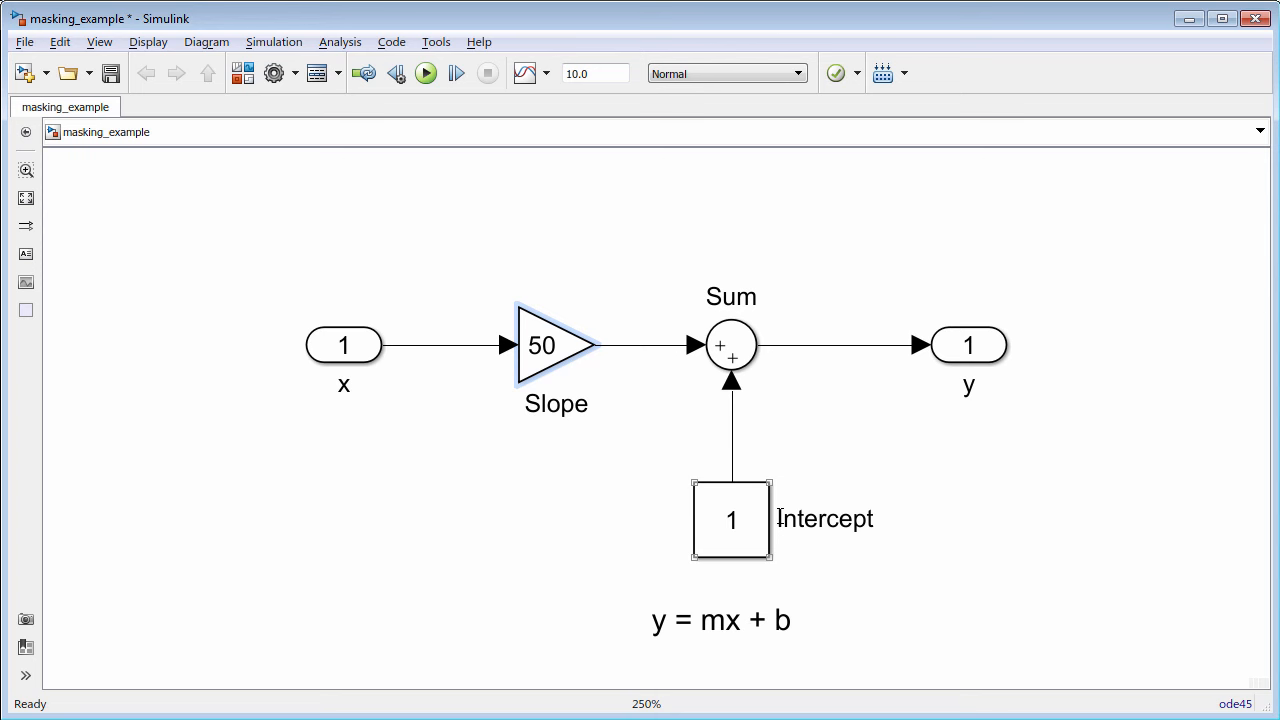
- Give the Intercept constant block a value of -20 and confirm it
{"action": "double_click", "coordinate": [732, 520]}
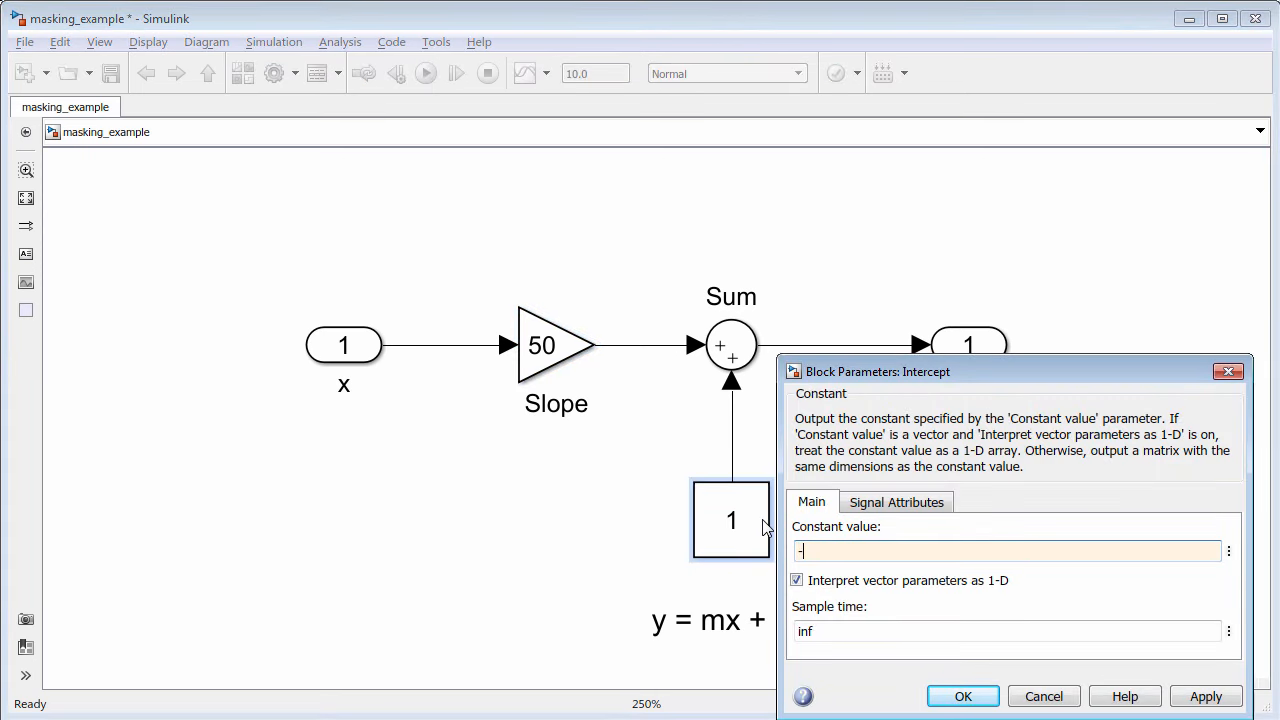
{"action": "type", "text": "20"}
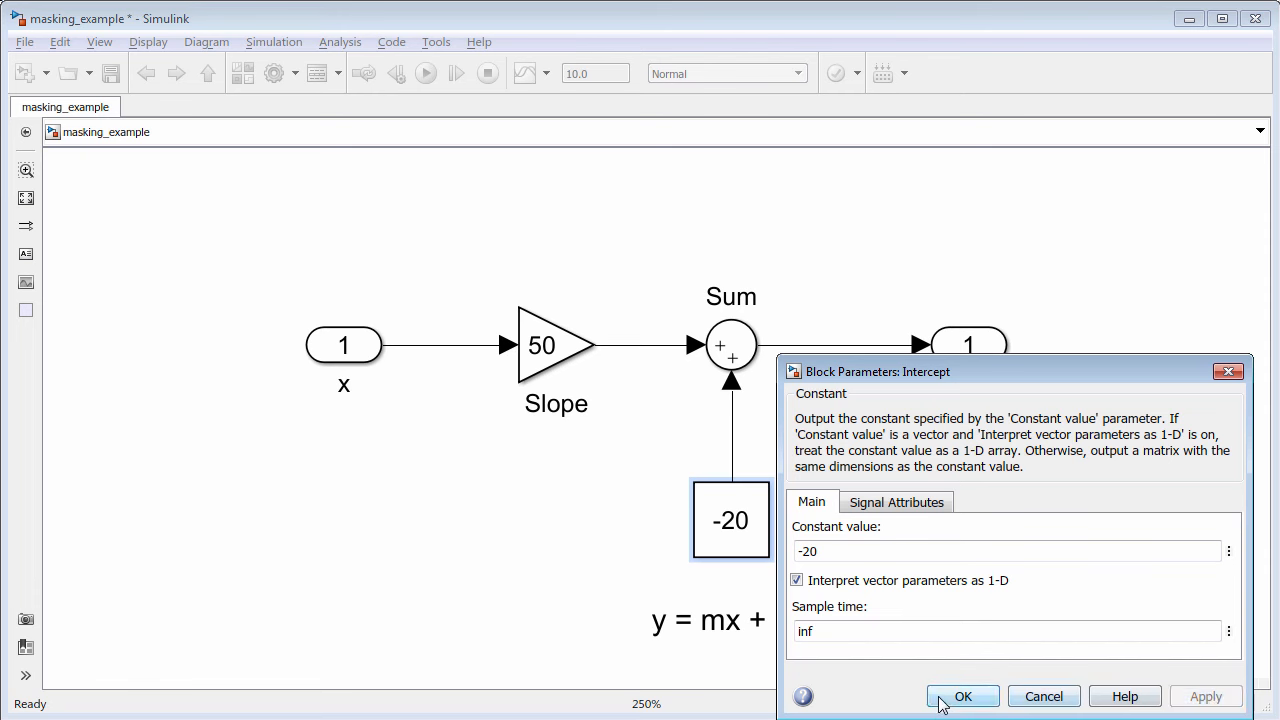
{"action": "left_click", "coordinate": [962, 696]}
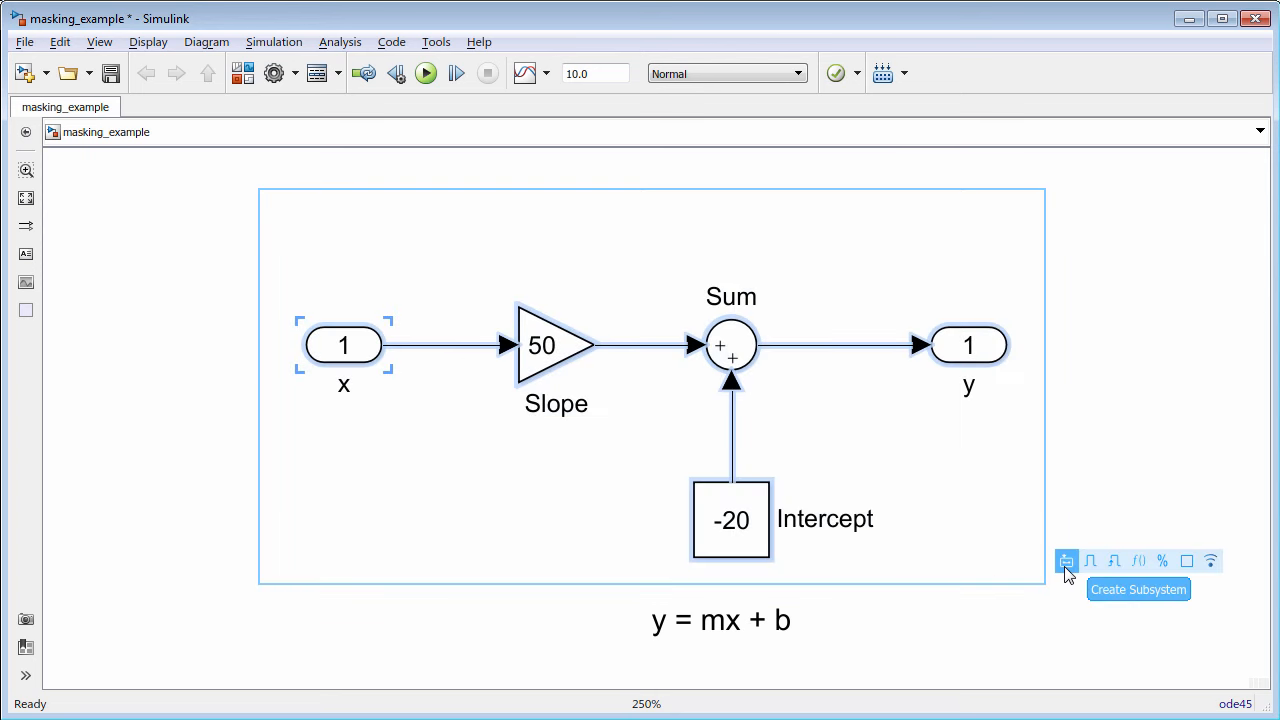
- Create a subsystem from the selected slope, sum and intercept blocks between x and y
{"action": "left_click", "coordinate": [1066, 560]}
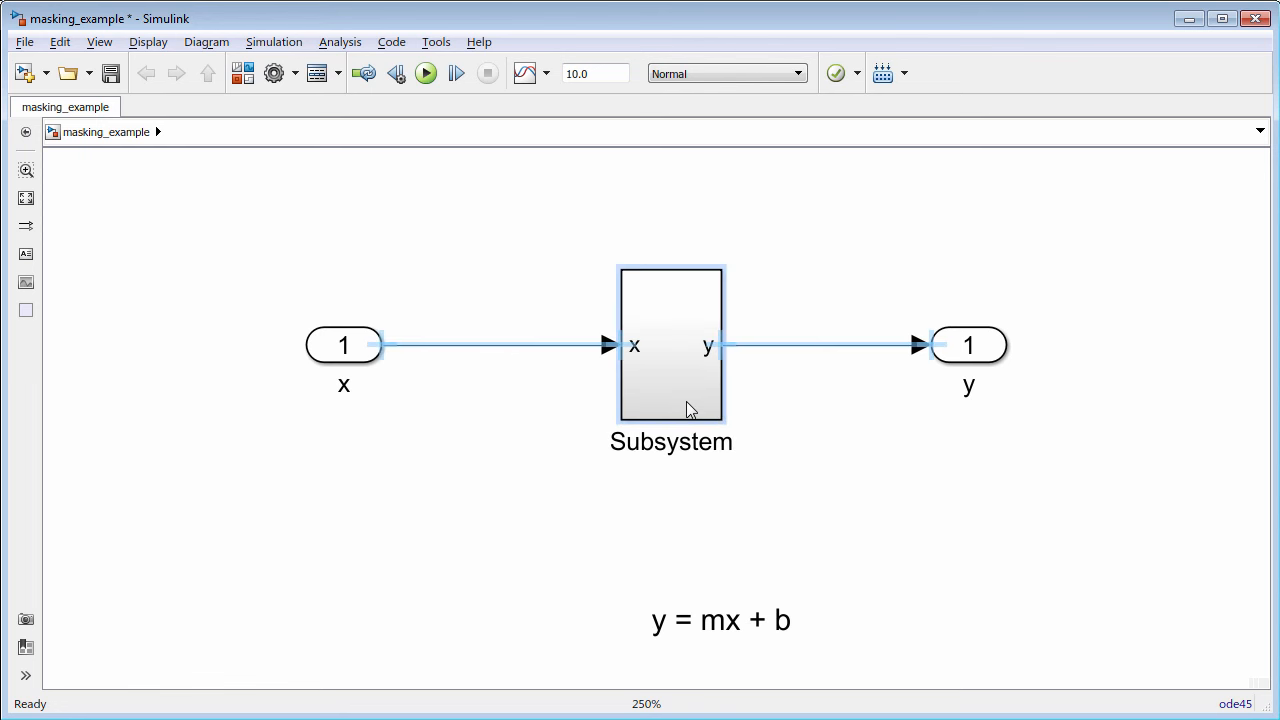
{"action": "left_click", "coordinate": [856, 518]}
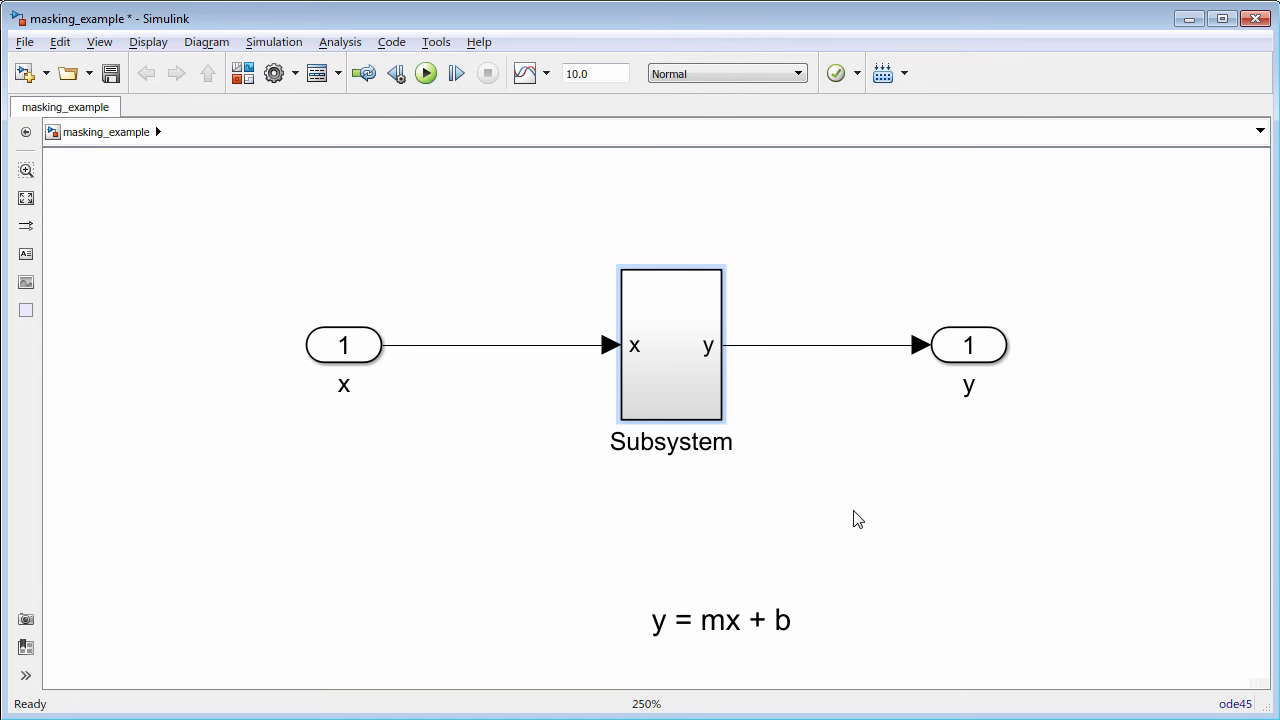
{"action": "left_click", "coordinate": [672, 344]}
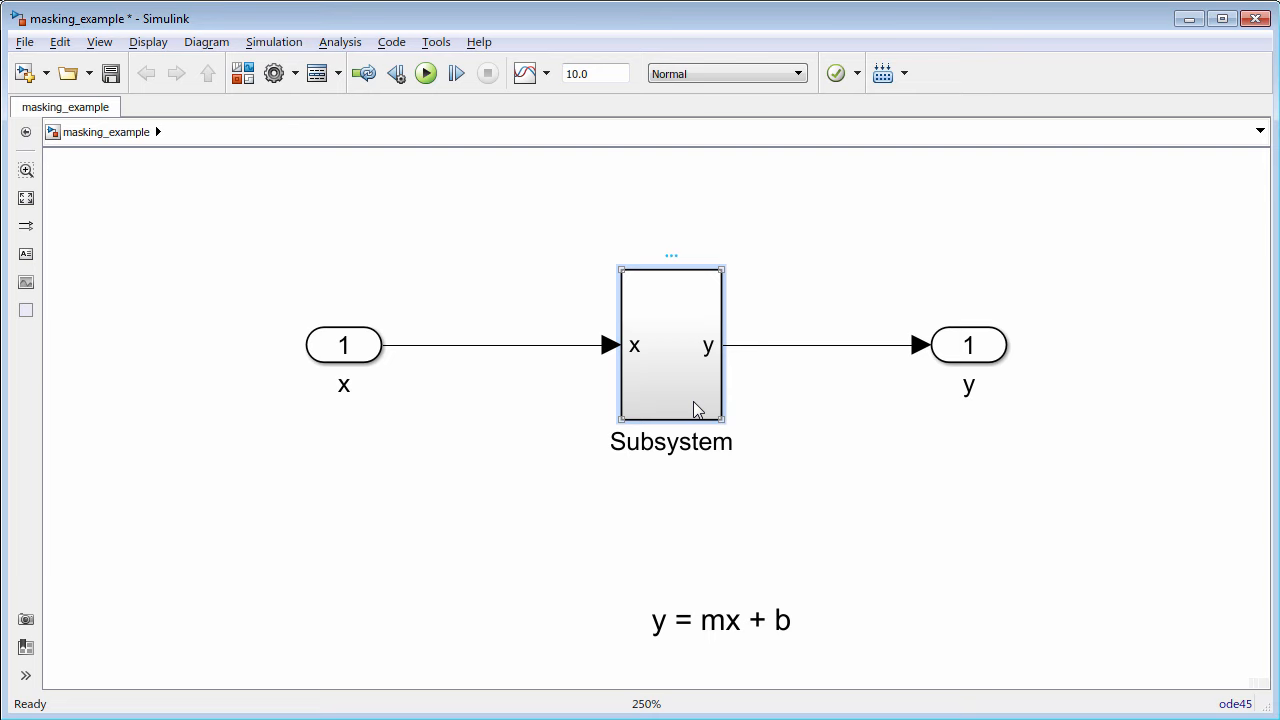
- Create a mask on the Subsystem and start promoting a child-block parameter in Parameters & Dialog
{"action": "right_click", "coordinate": [672, 344]}
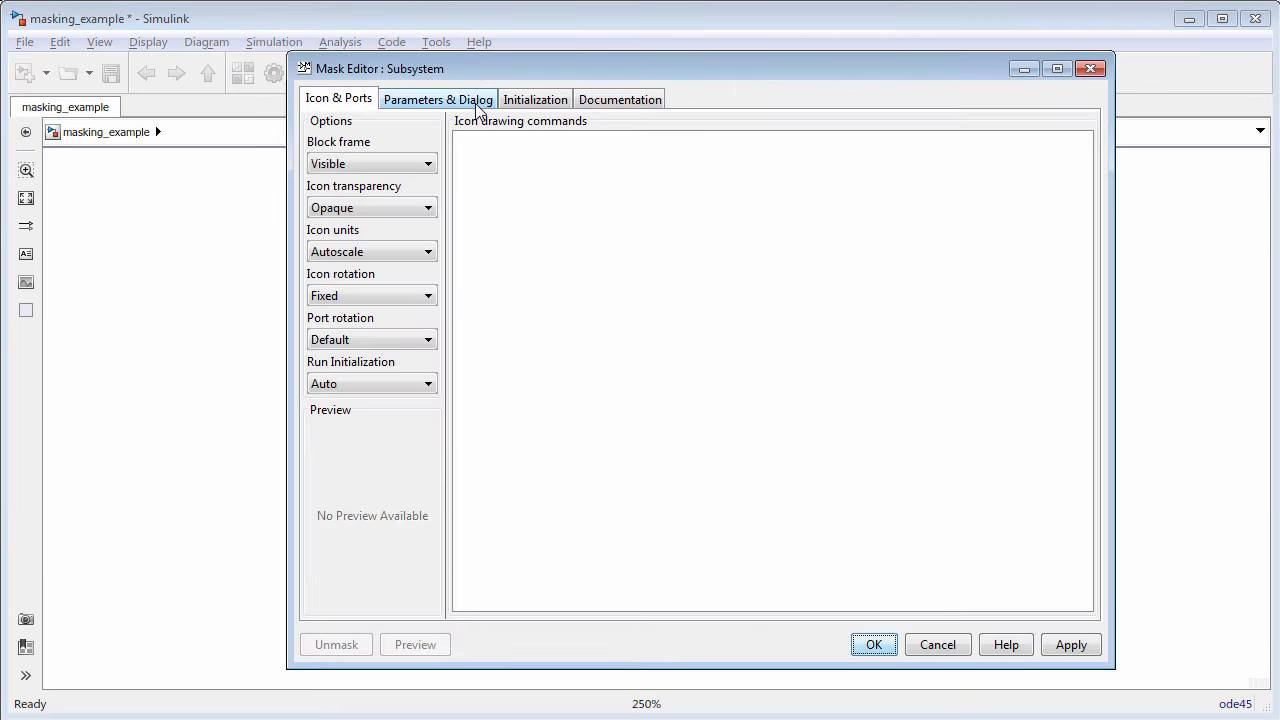
{"action": "left_click", "coordinate": [436, 98]}
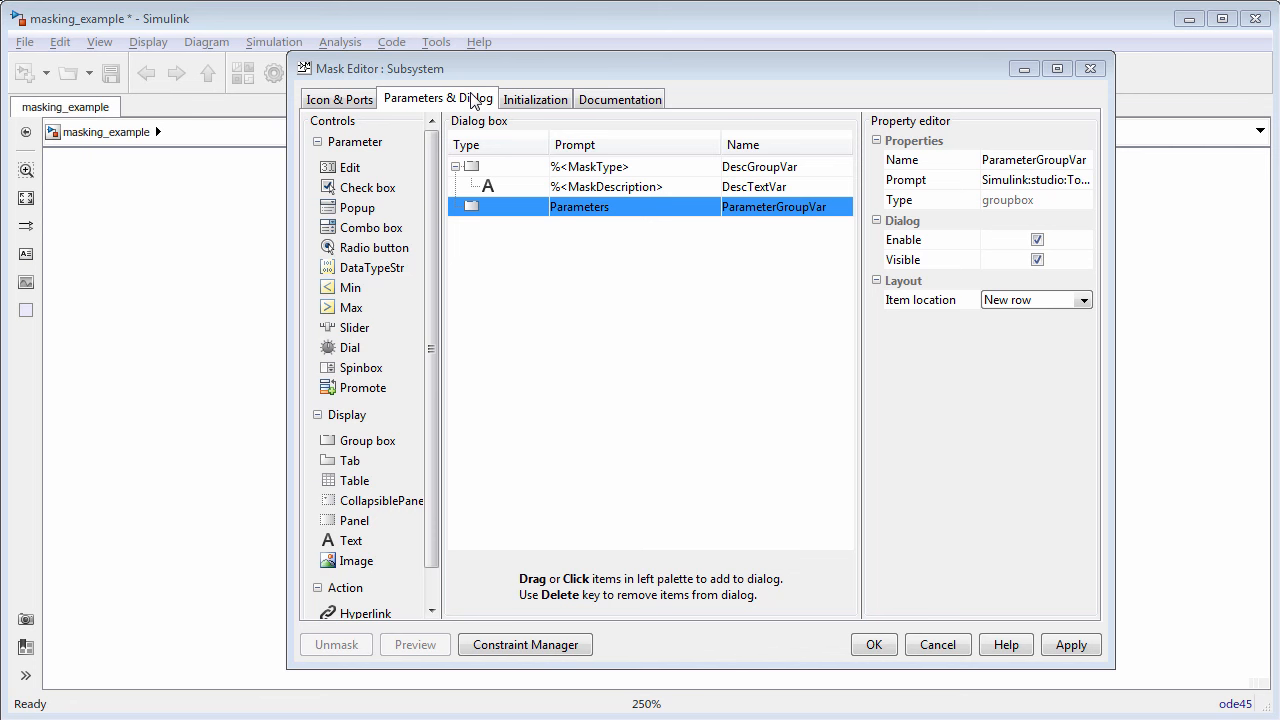
{"action": "mouse_move", "coordinate": [380, 408]}
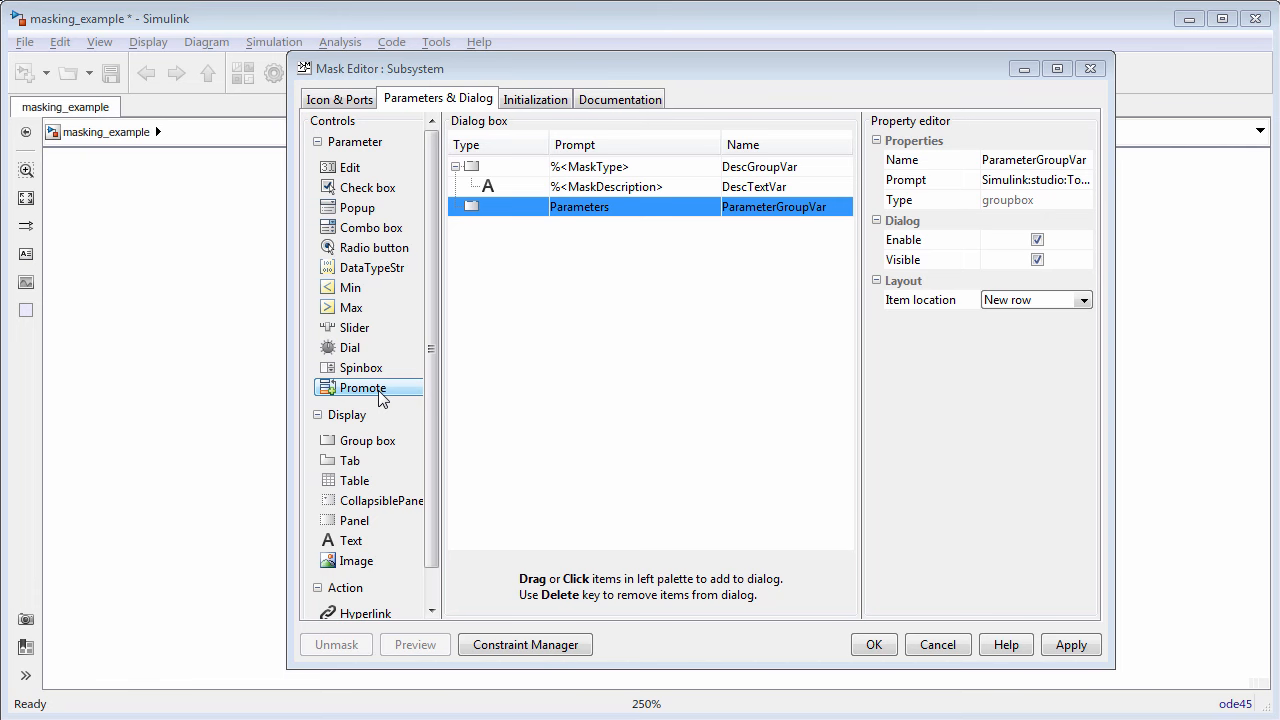
{"action": "left_click", "coordinate": [362, 388]}
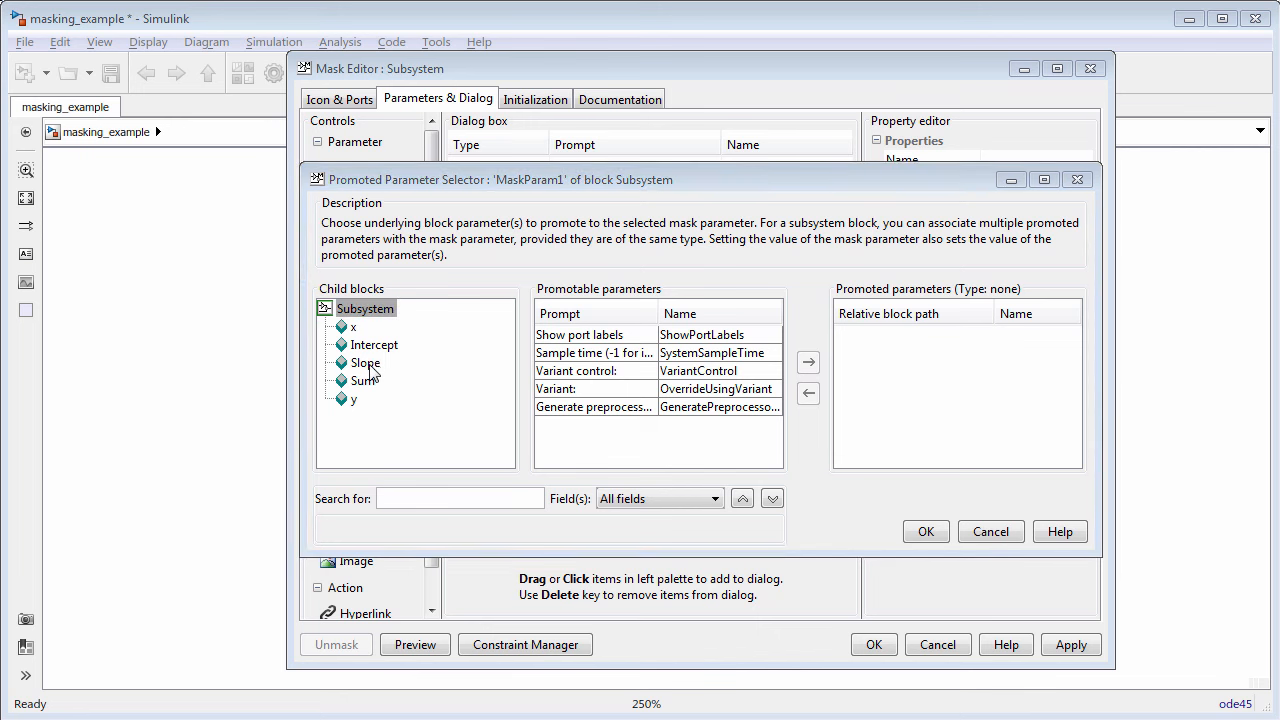
- Promote Slope/Gain to the mask as a parameter prompted Slope and named m, value 50
{"action": "left_click", "coordinate": [364, 362]}
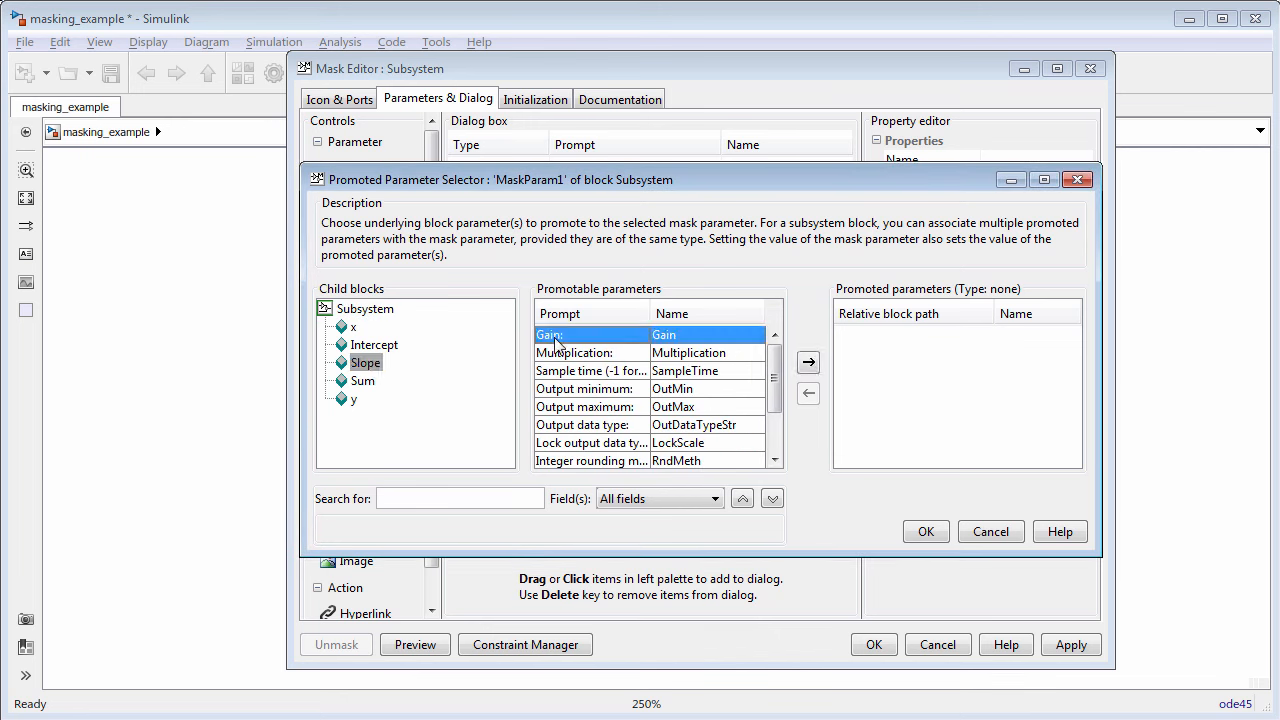
{"action": "left_click", "coordinate": [808, 362]}
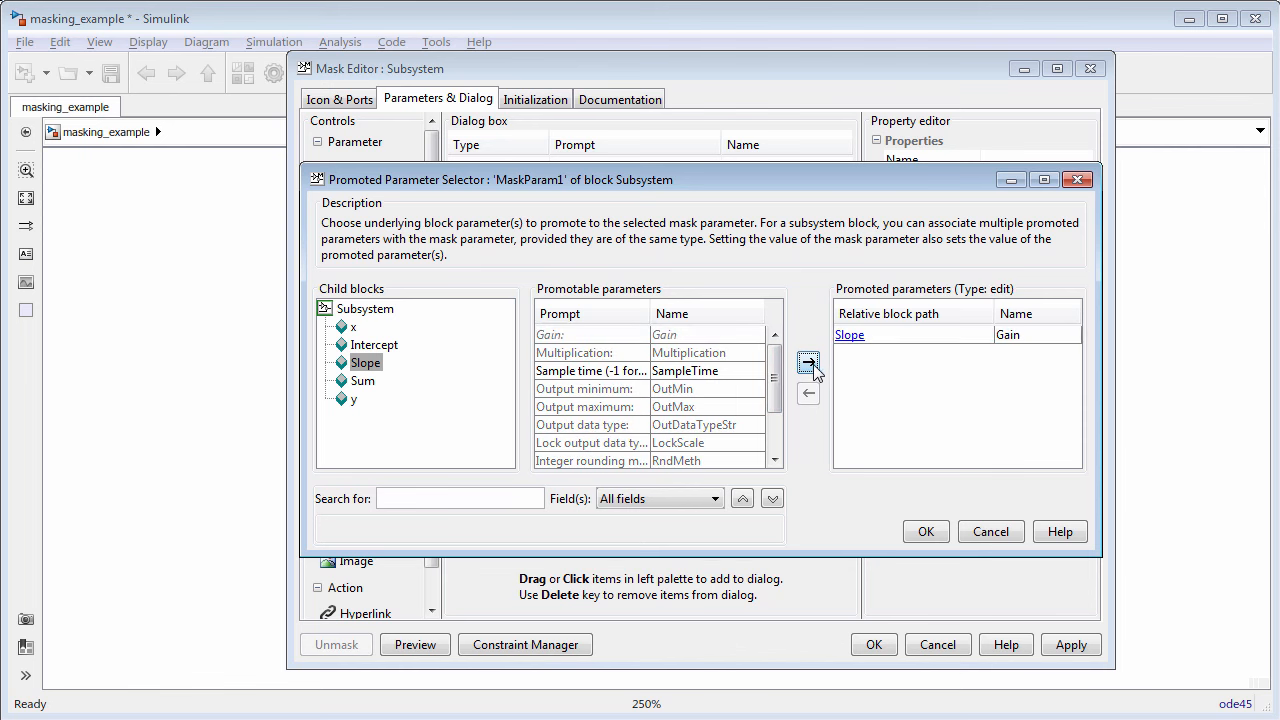
{"action": "left_click", "coordinate": [924, 532]}
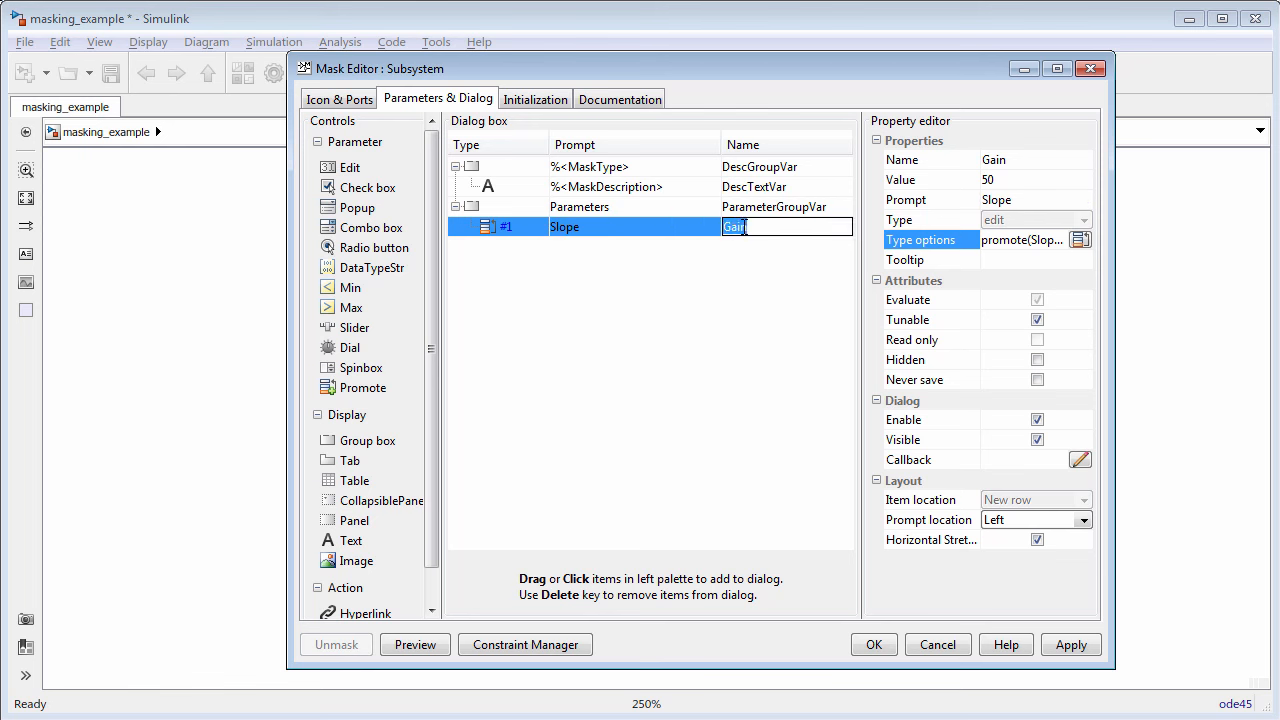
{"action": "type", "text": "m"}
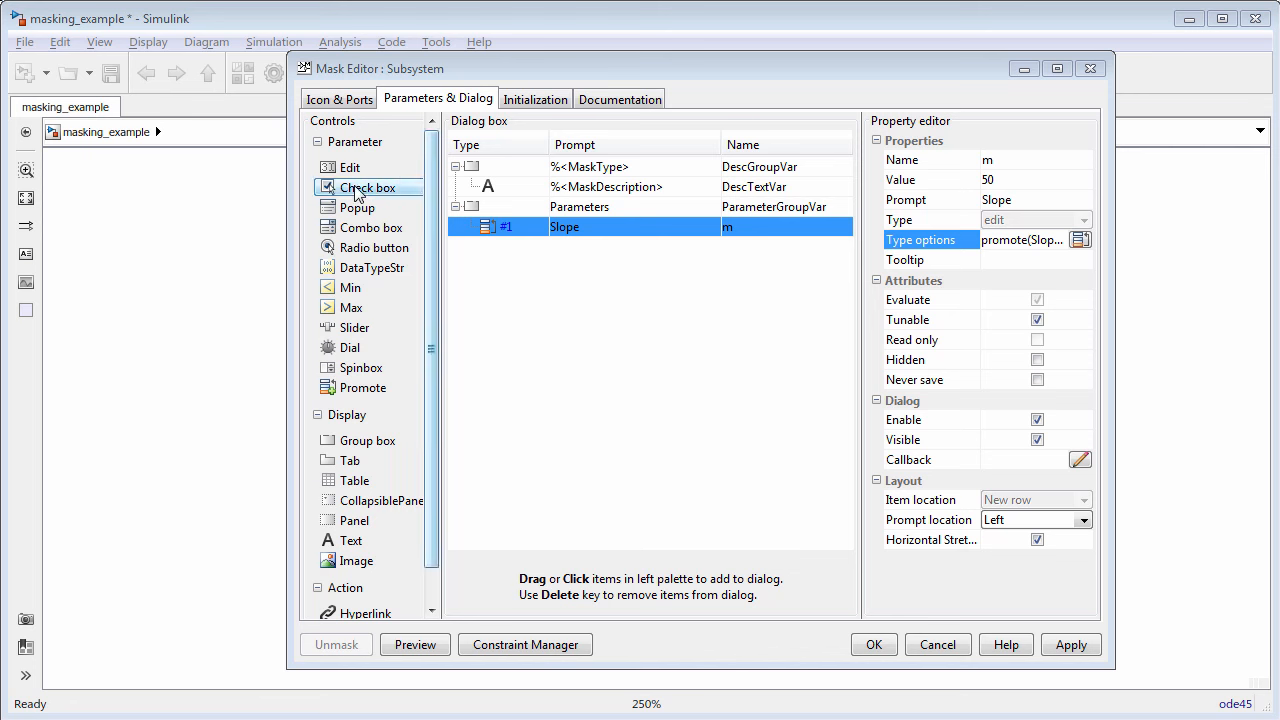
- Add an edit mask parameter prompted Intercept named b, then keep the mask changes
{"action": "left_click", "coordinate": [352, 168]}
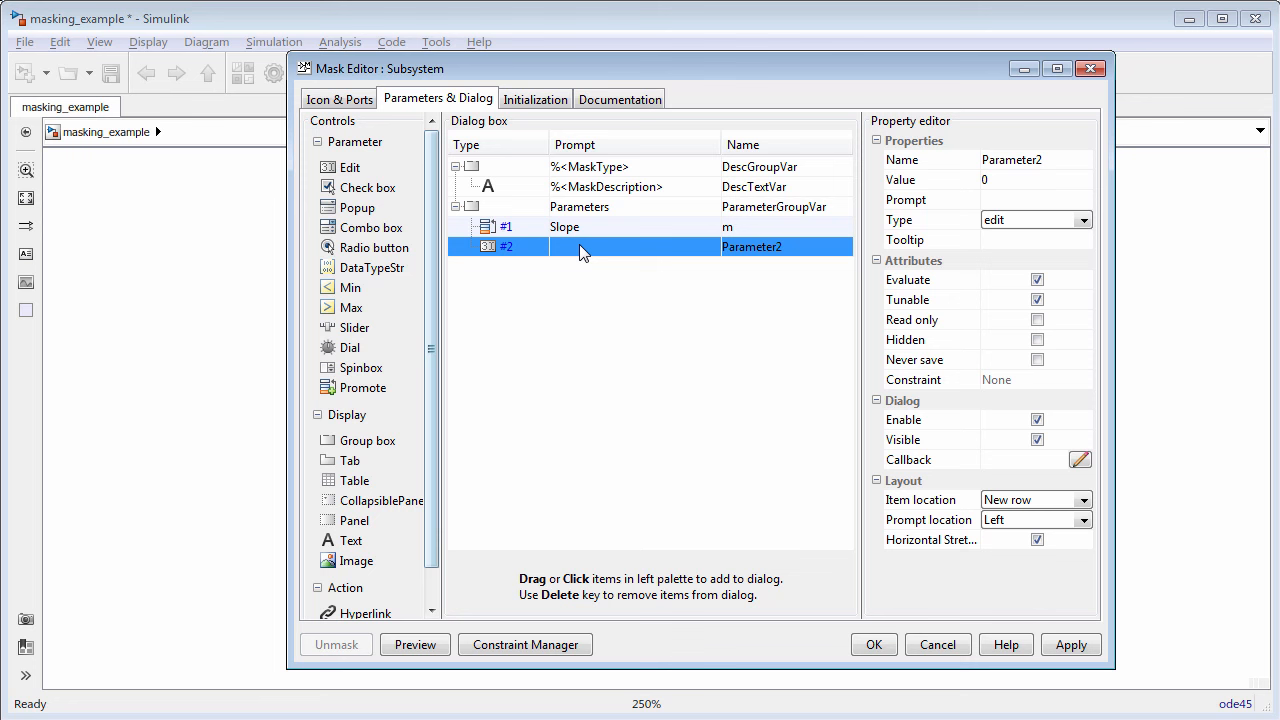
{"action": "type", "text": "Intercept"}
{"action": "type", "text": "b"}
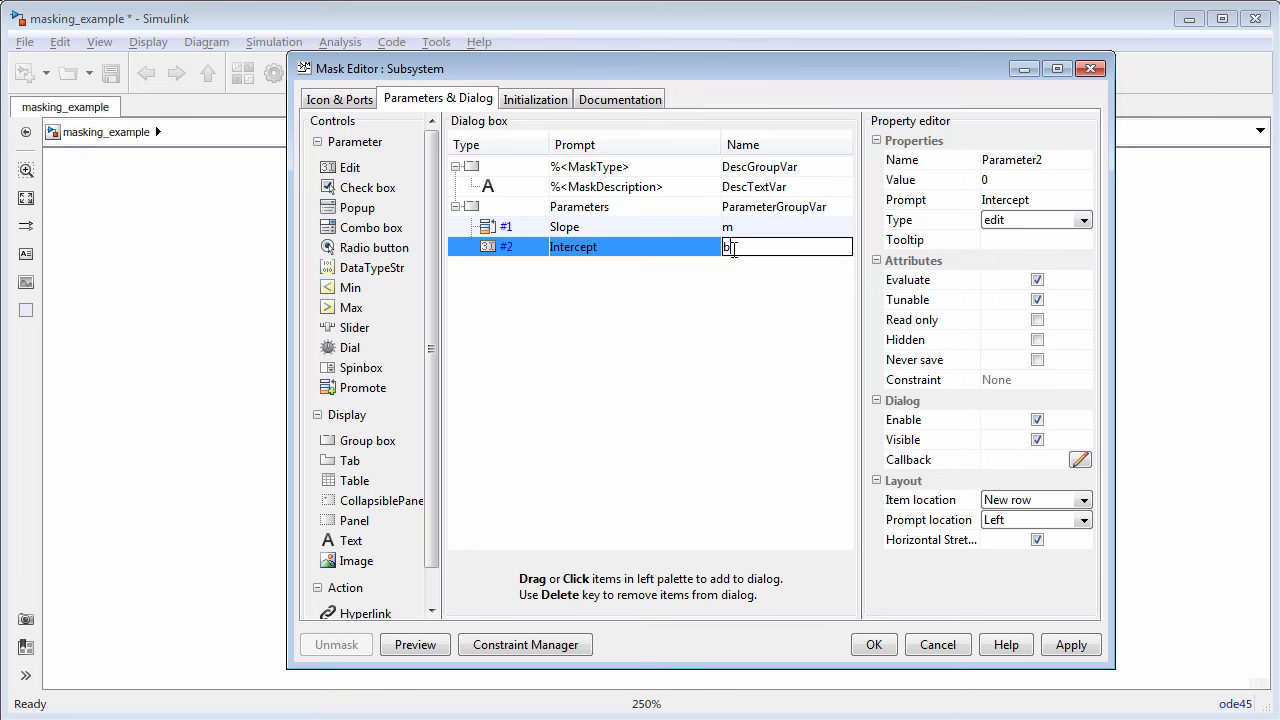
{"action": "left_click", "coordinate": [872, 644]}
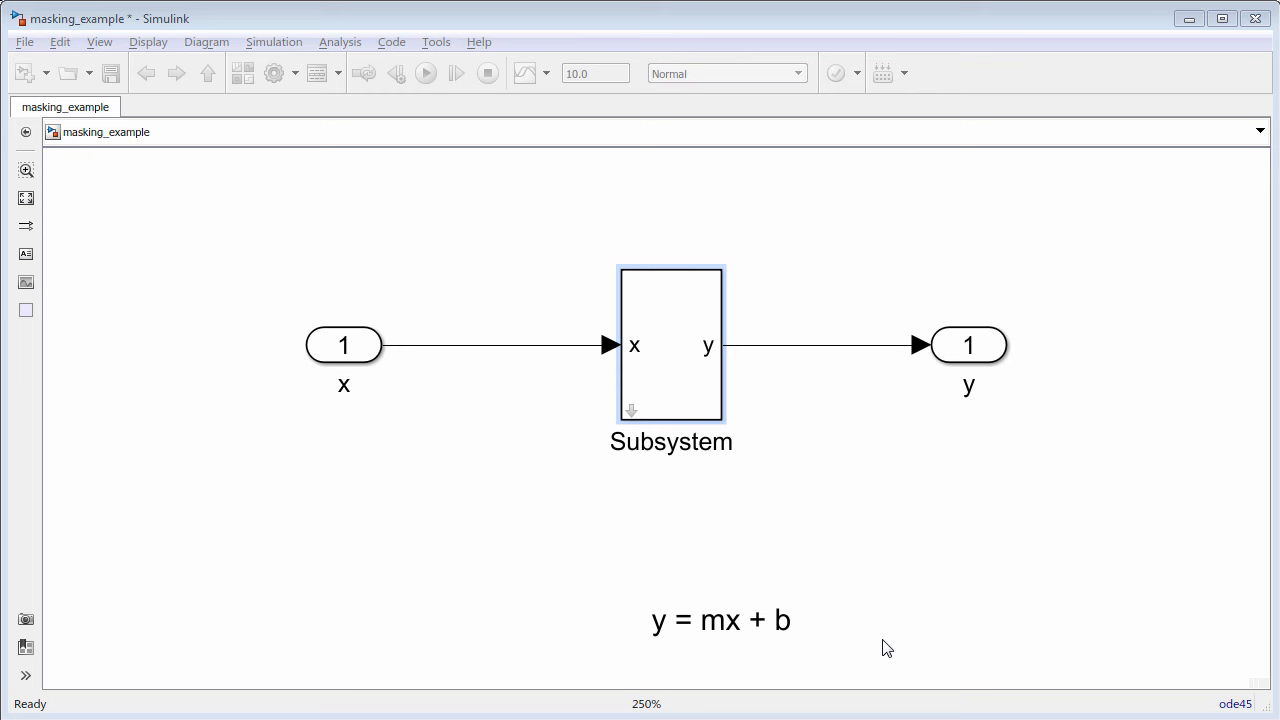
- Inside the Subsystem, make the Intercept constant's value the mask parameter b
{"action": "double_click", "coordinate": [672, 344]}
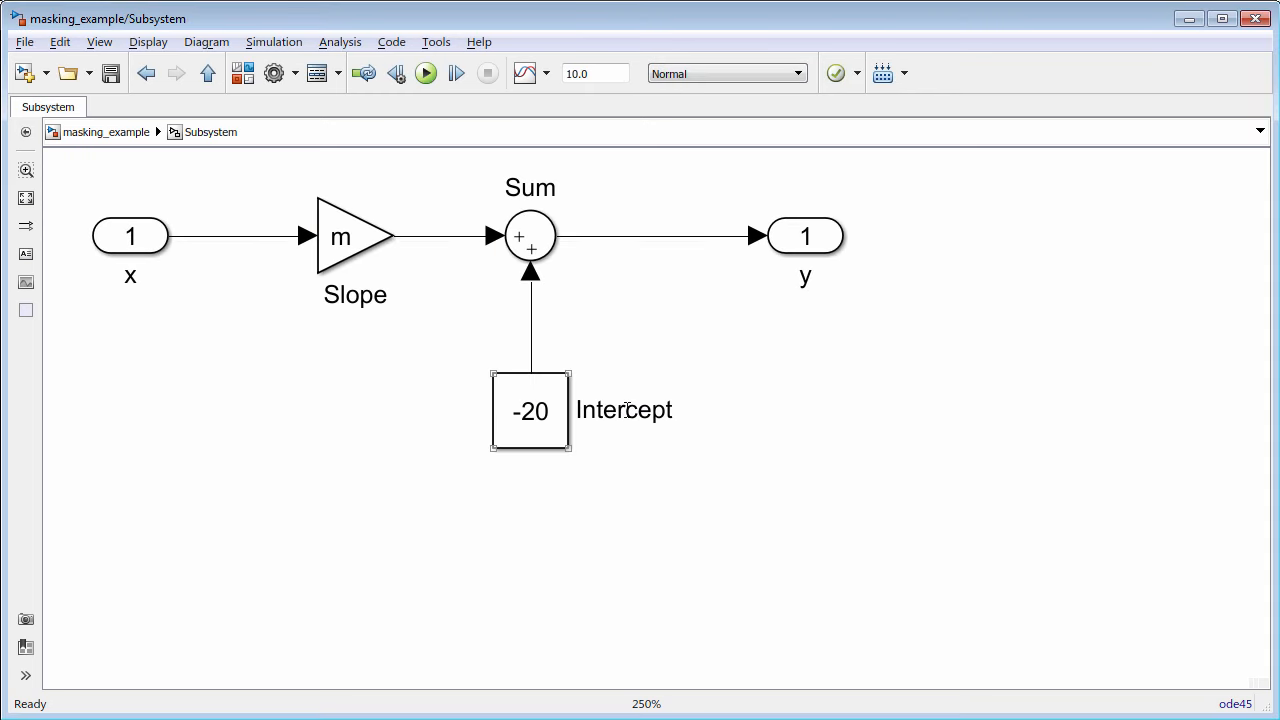
{"action": "double_click", "coordinate": [532, 412]}
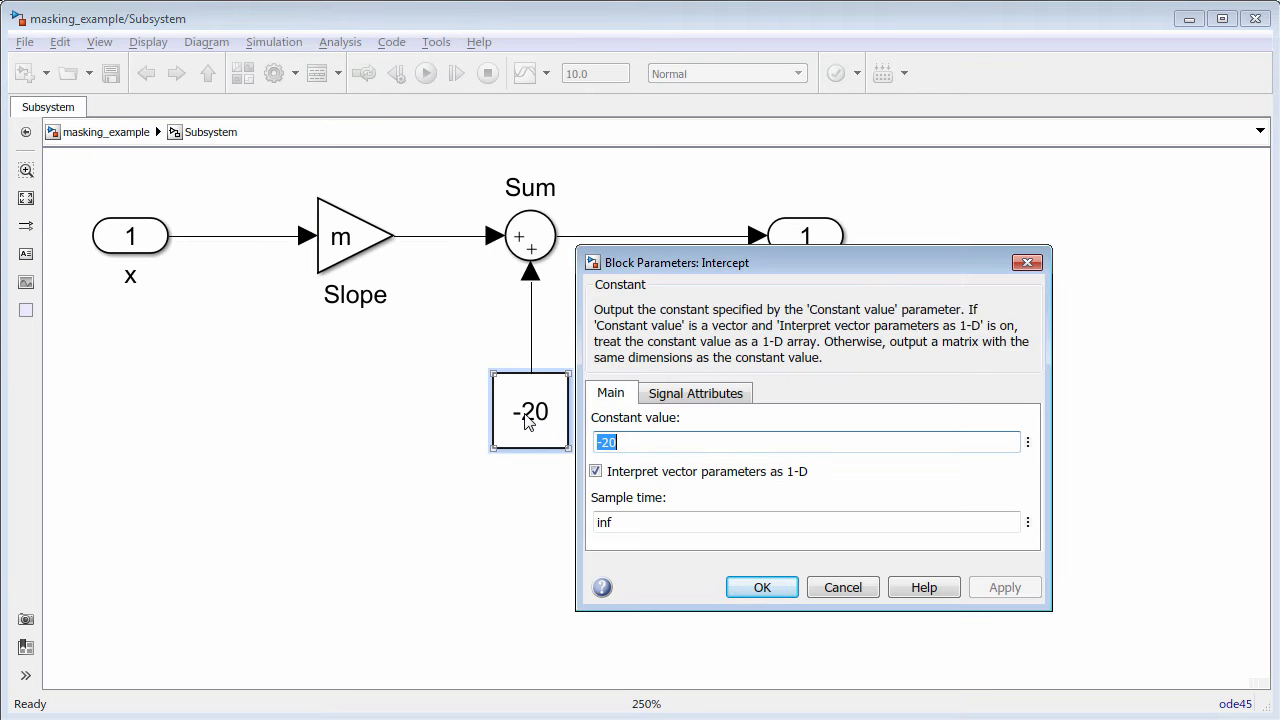
{"action": "type", "text": "b"}
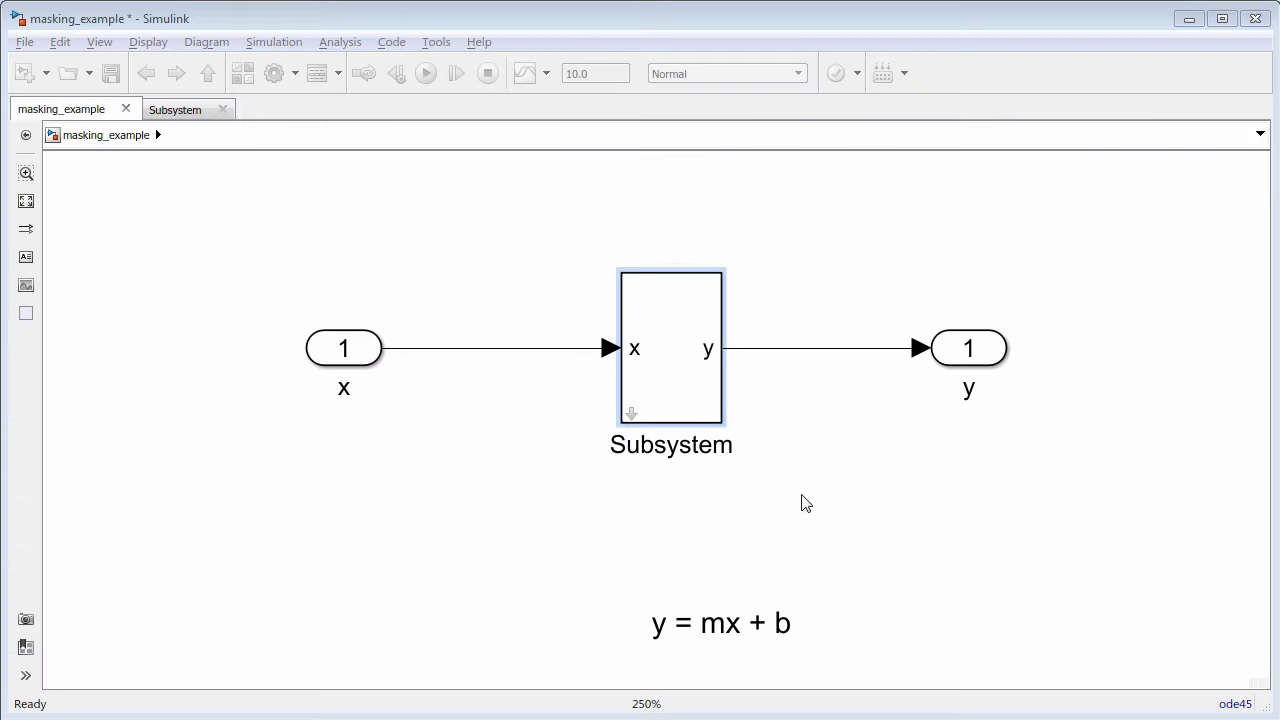
- Edit the Subsystem mask and add initialization command set_param('masking_example/Subsystem', 'Gain', '10')
{"action": "left_click", "coordinate": [672, 350]}
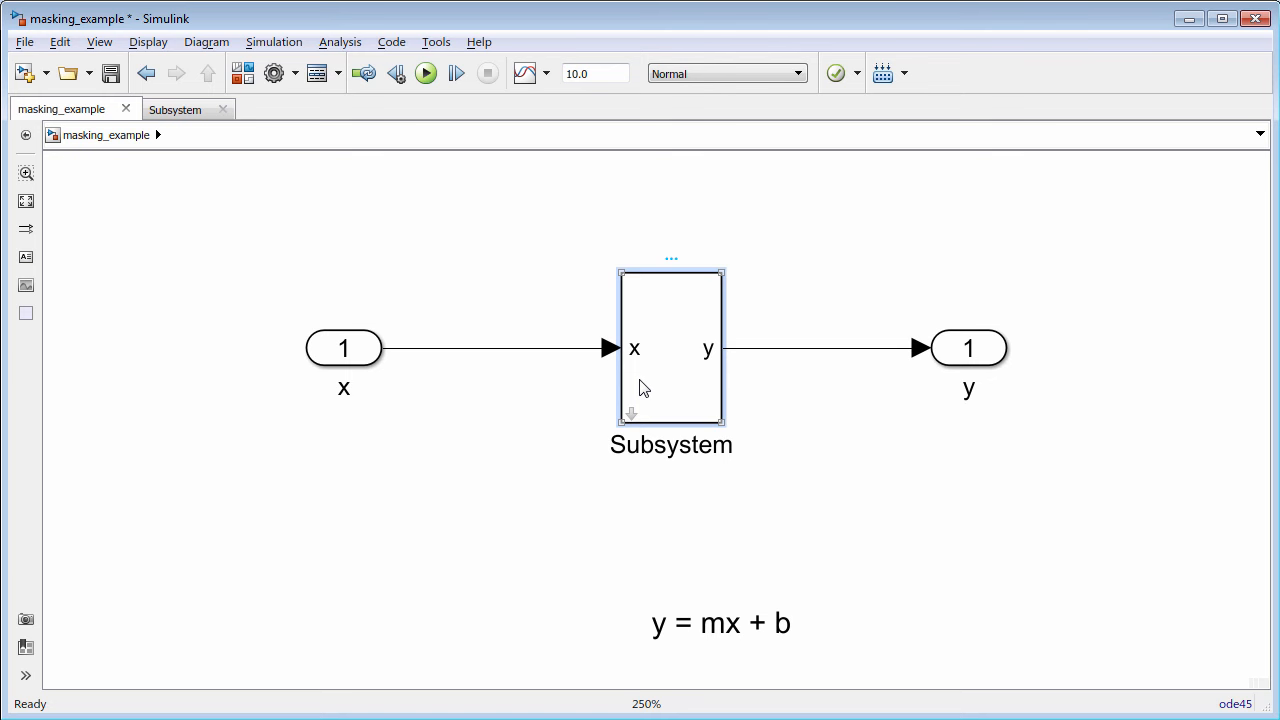
{"action": "left_click", "coordinate": [206, 42]}
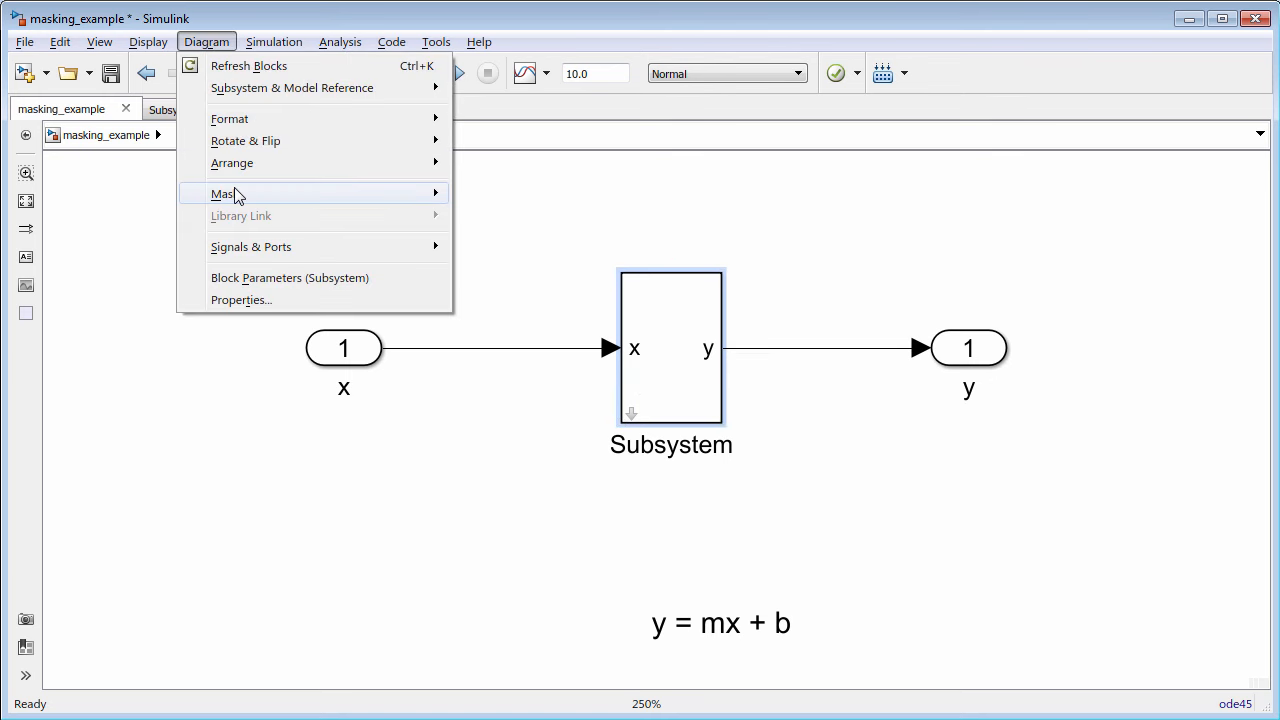
{"action": "left_click", "coordinate": [222, 192]}
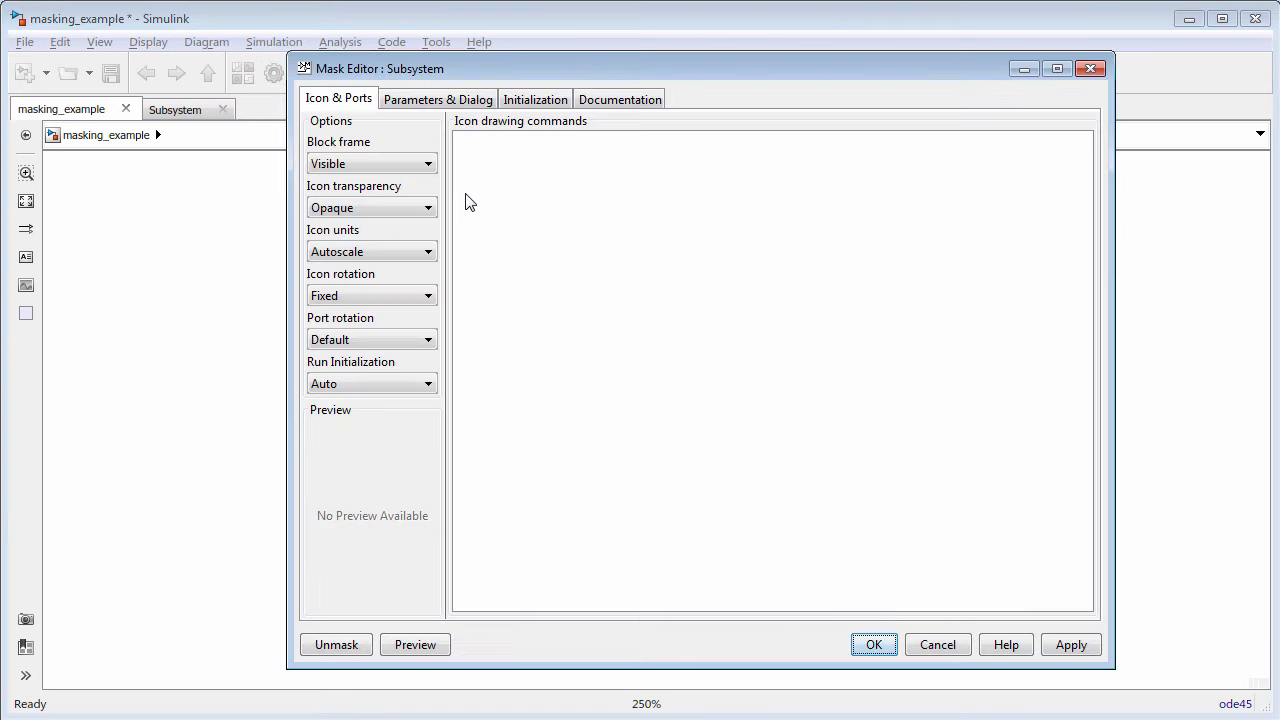
{"action": "left_click", "coordinate": [534, 100]}
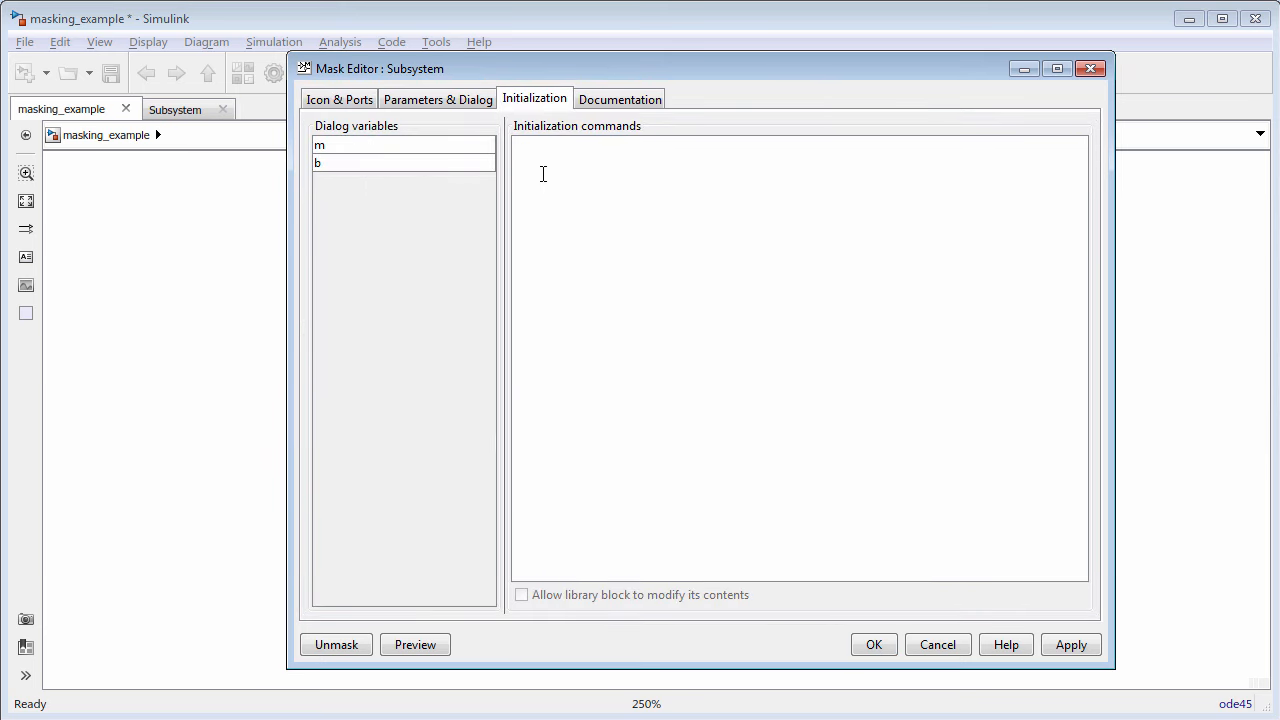
{"action": "type", "text": "set_param('masking_example/Subsystem', 'Gain', '10');"}
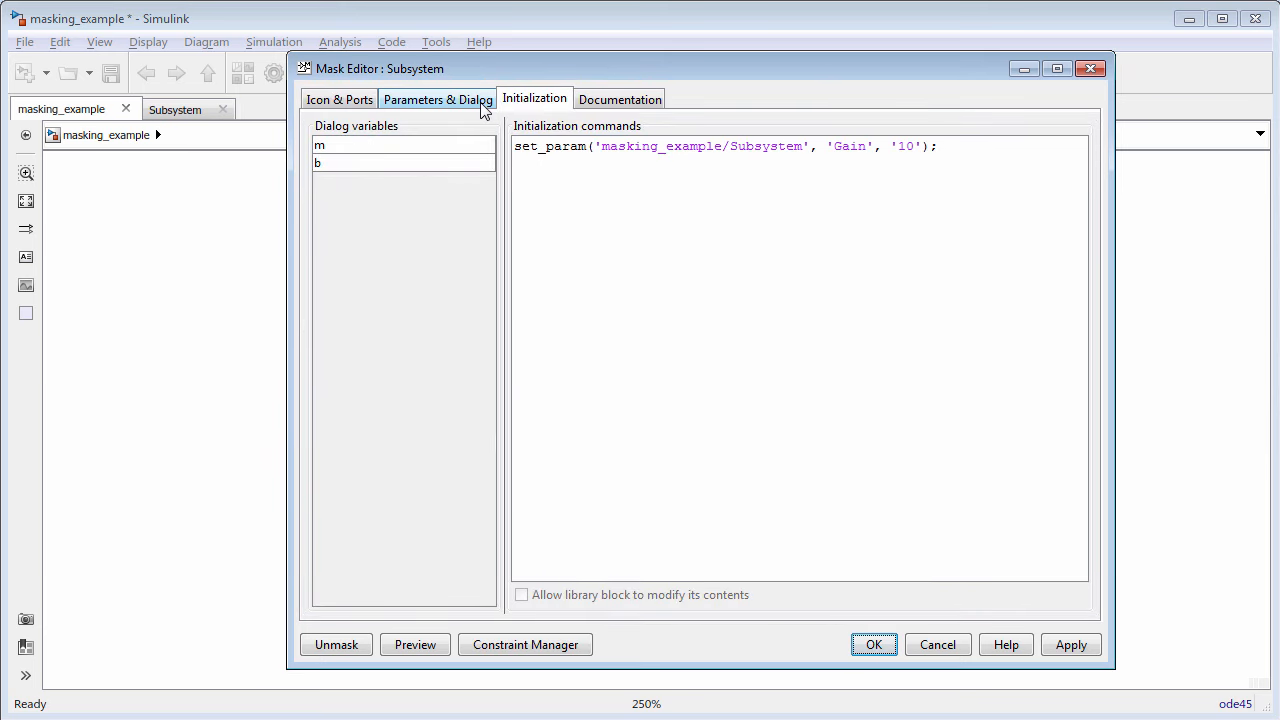
{"action": "left_click", "coordinate": [436, 100]}
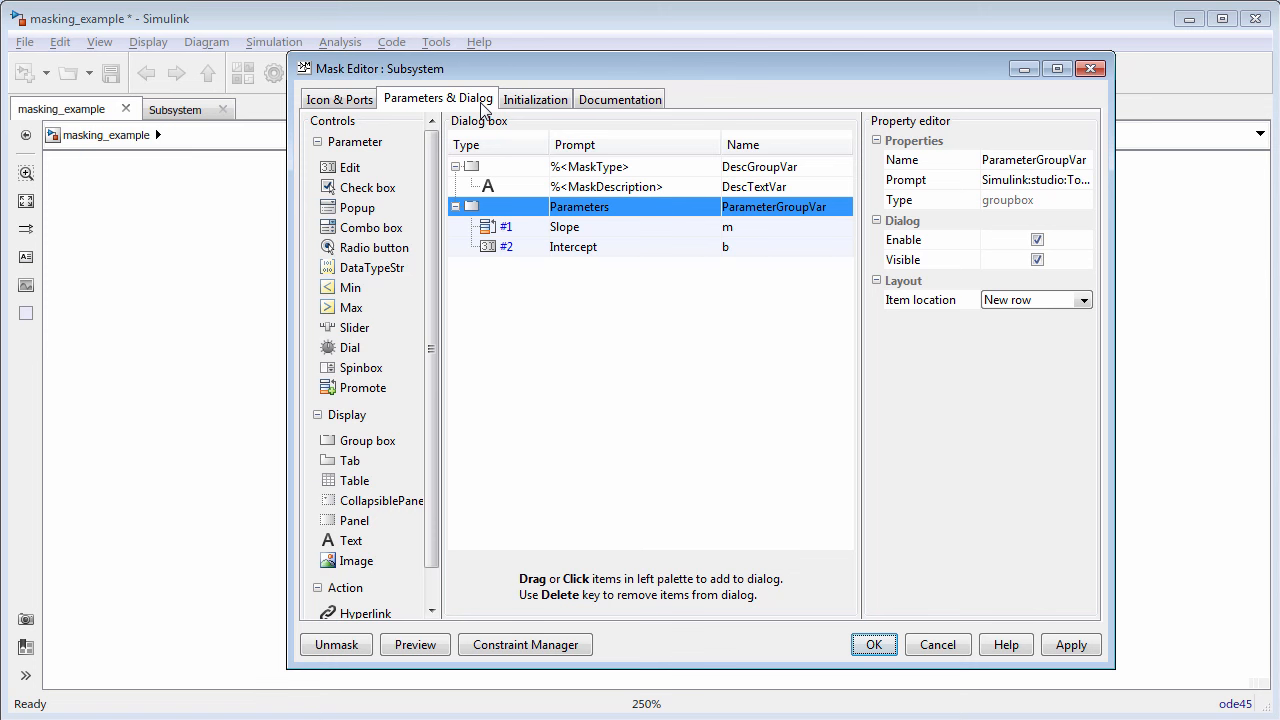
- Look over the Slope (m) and Intercept (b) parameters, then return to the Initialization commands
{"action": "left_click", "coordinate": [564, 226]}
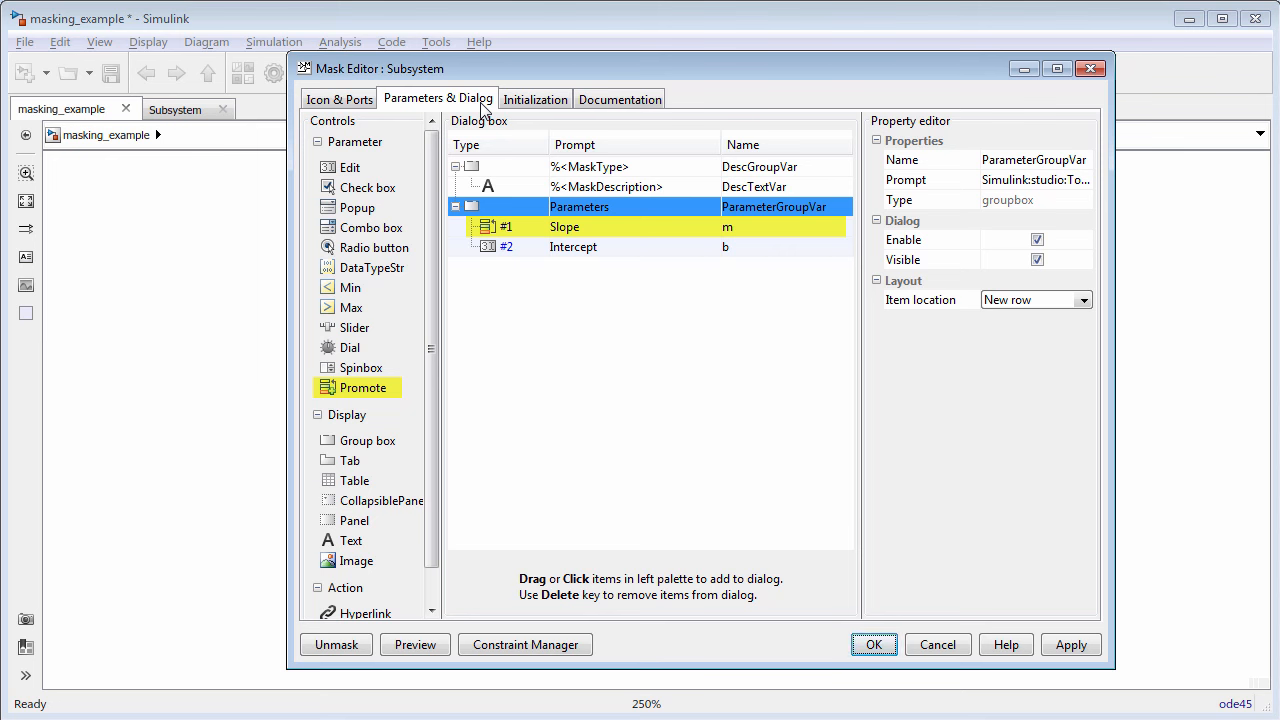
{"action": "left_click", "coordinate": [572, 248]}
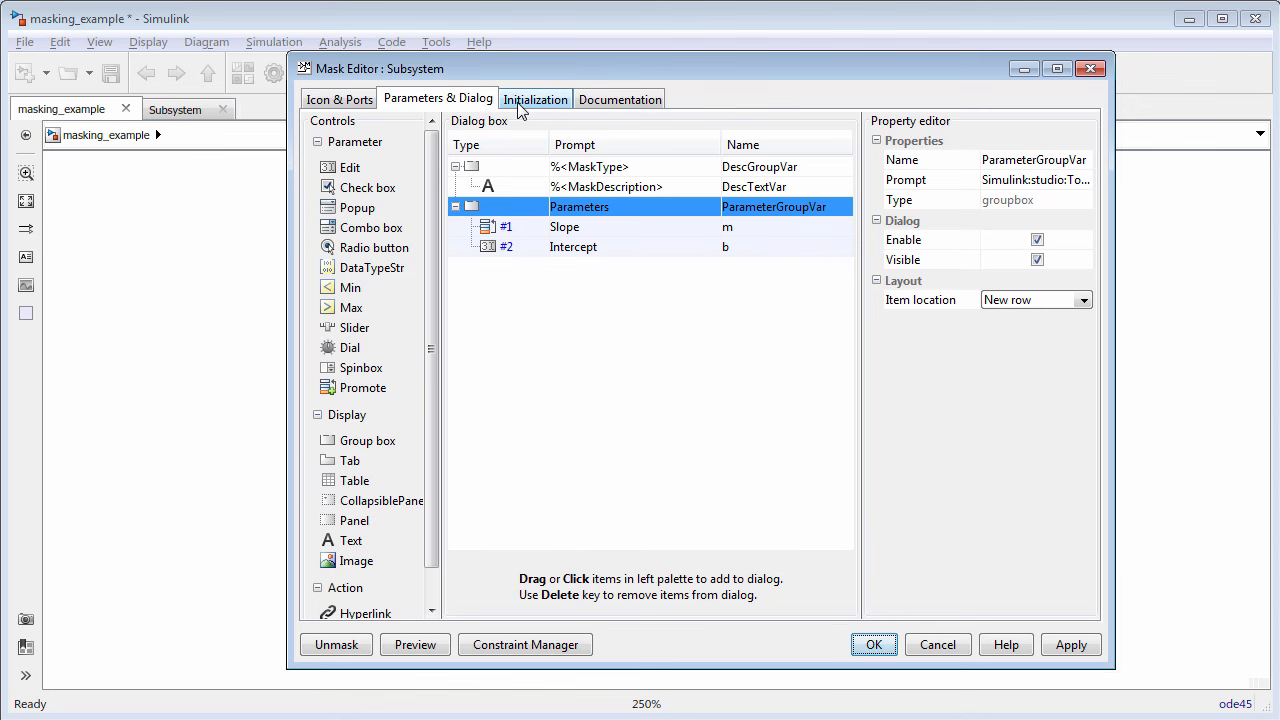
{"action": "left_click", "coordinate": [536, 100]}
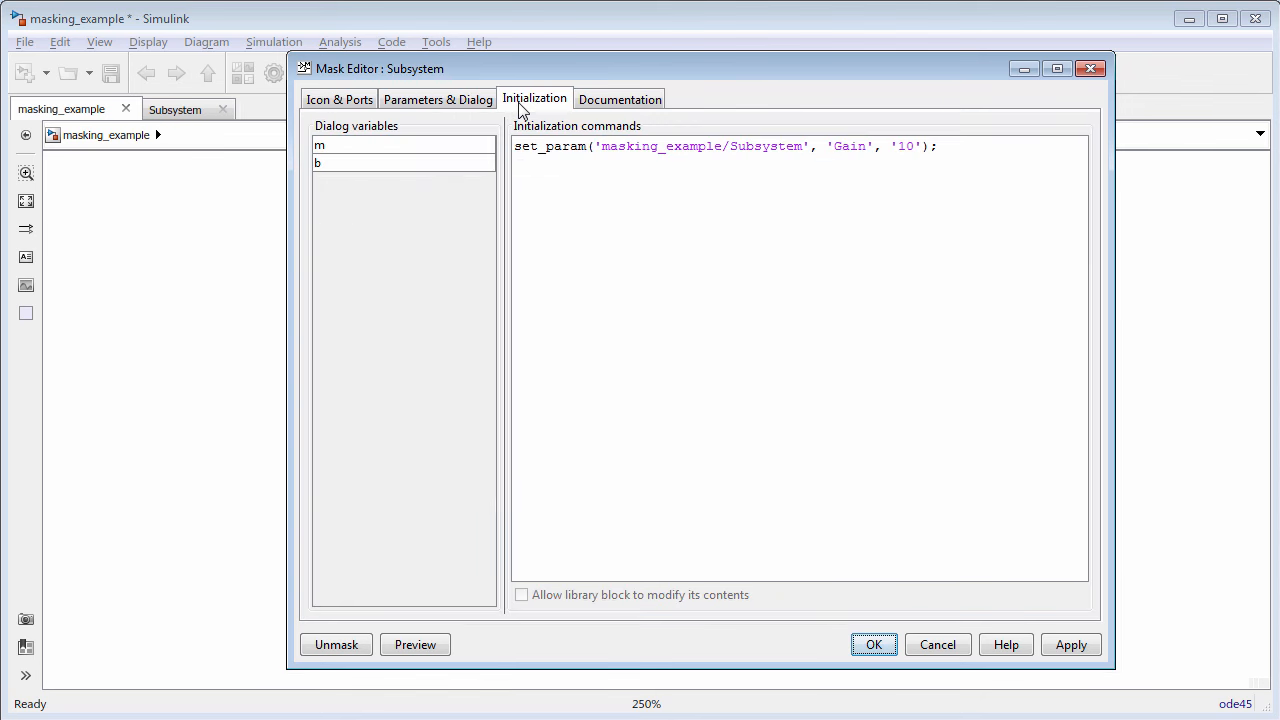